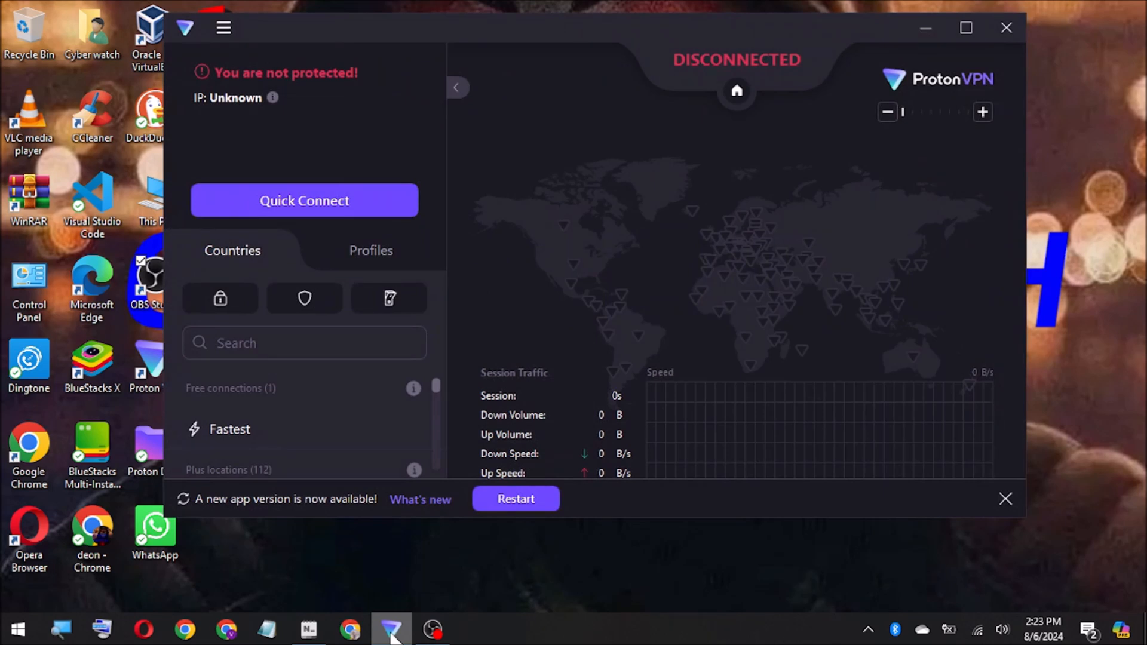
mouse_move(679, 58)
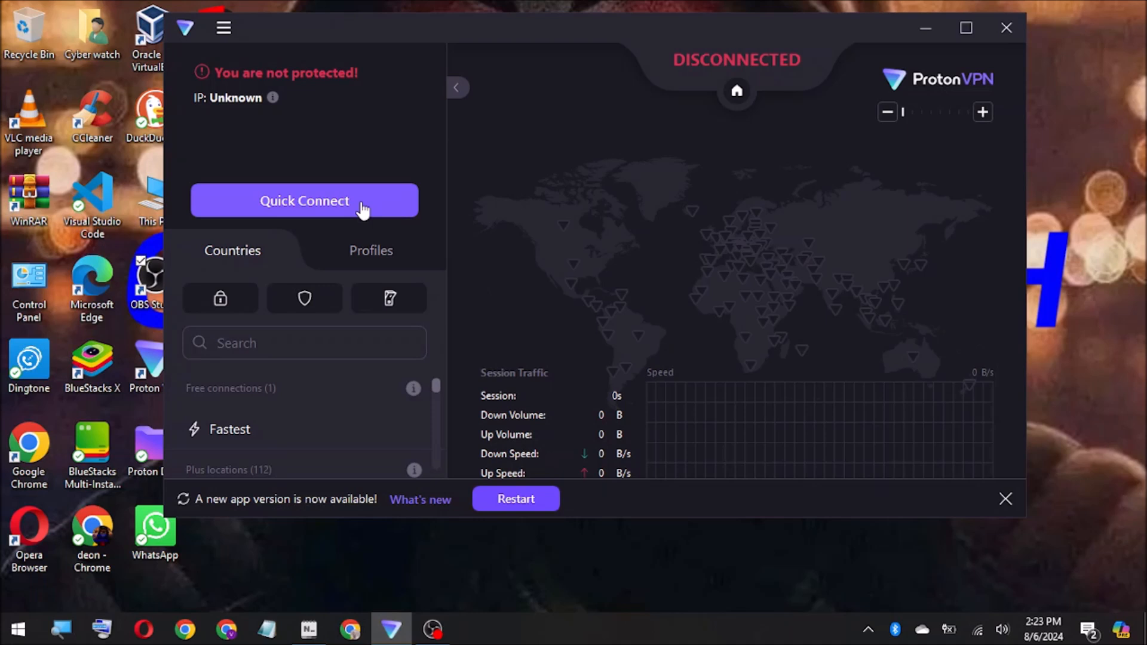
- Quick Connect to the free United States server, then disconnect from it
left_click(304, 201)
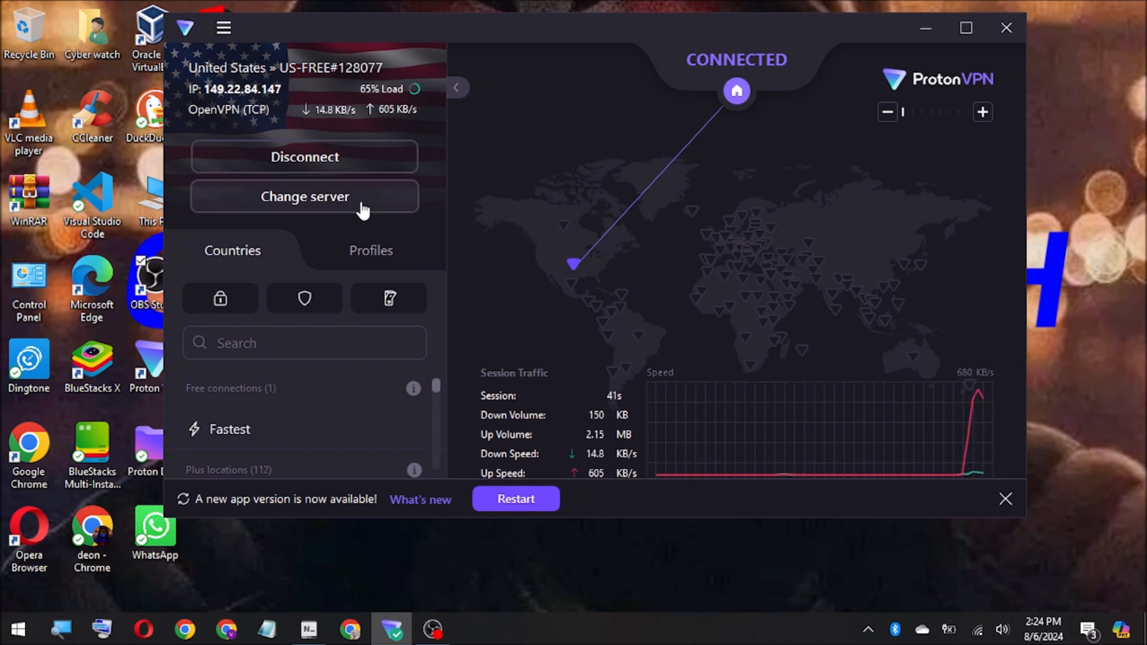
left_click(304, 197)
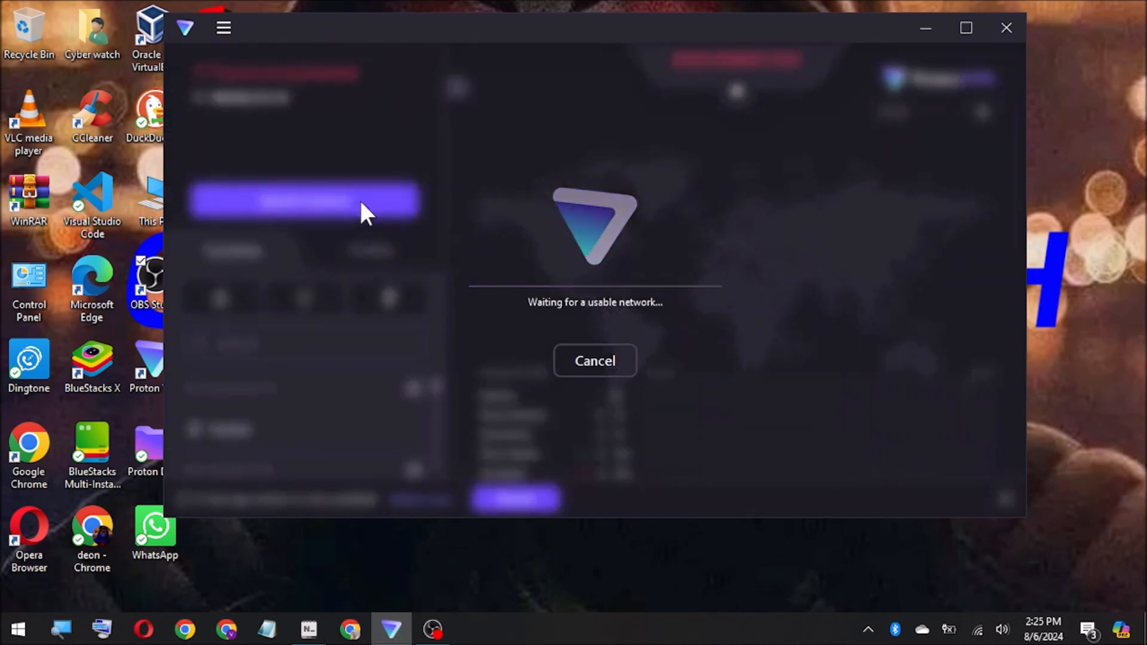